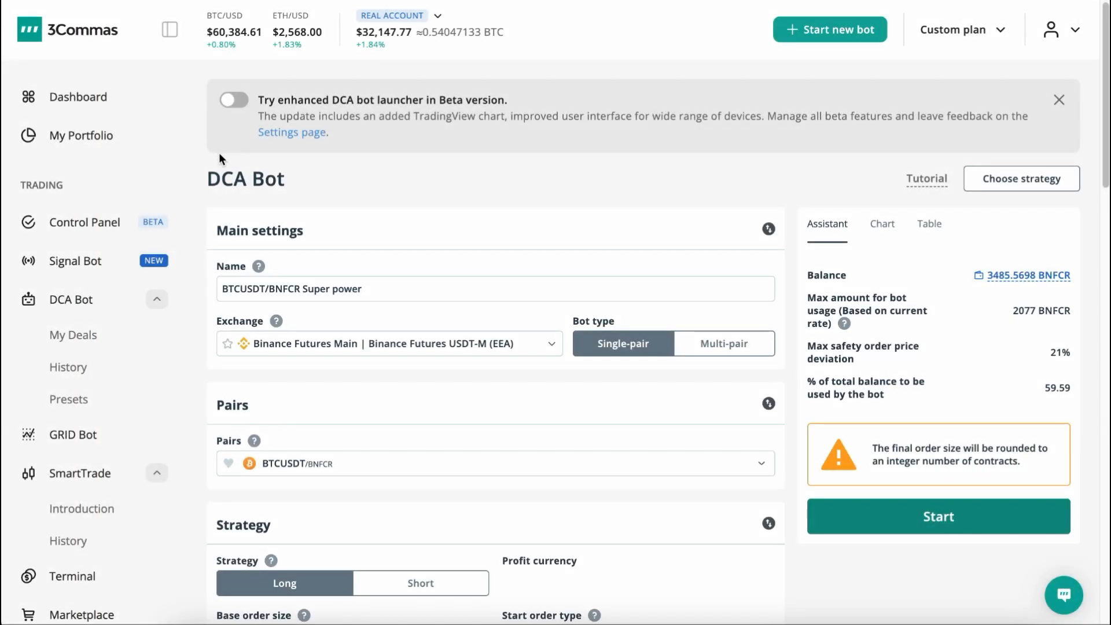
pyautogui.moveTo(503, 230)
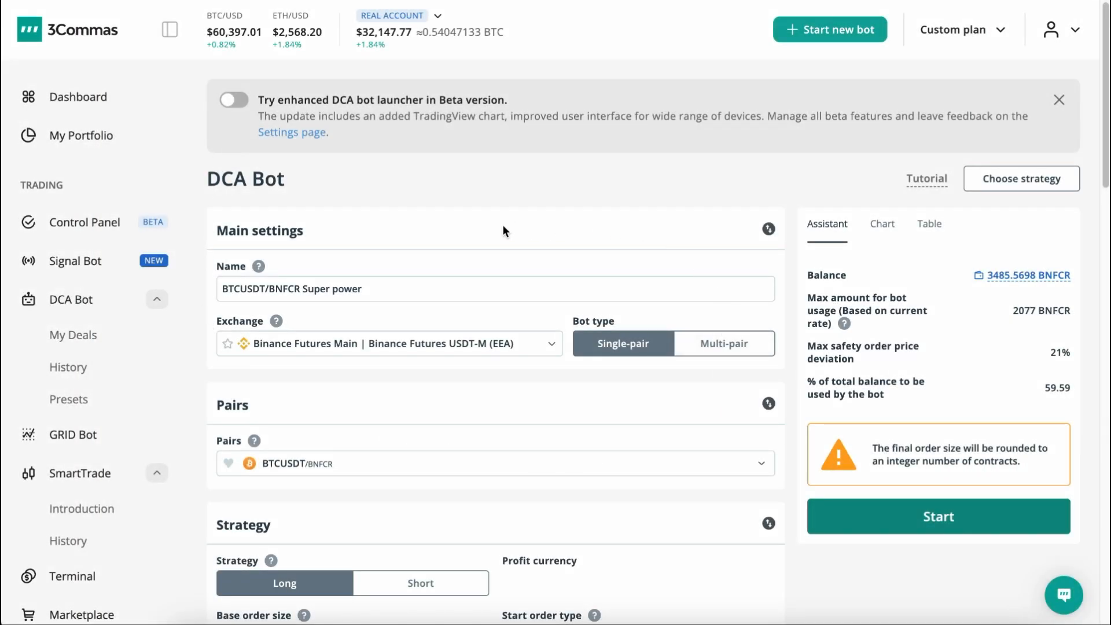
# Enable the 'Try enhanced DCA bot launcher' beta toggle in account settings
pyautogui.scroll(-3)
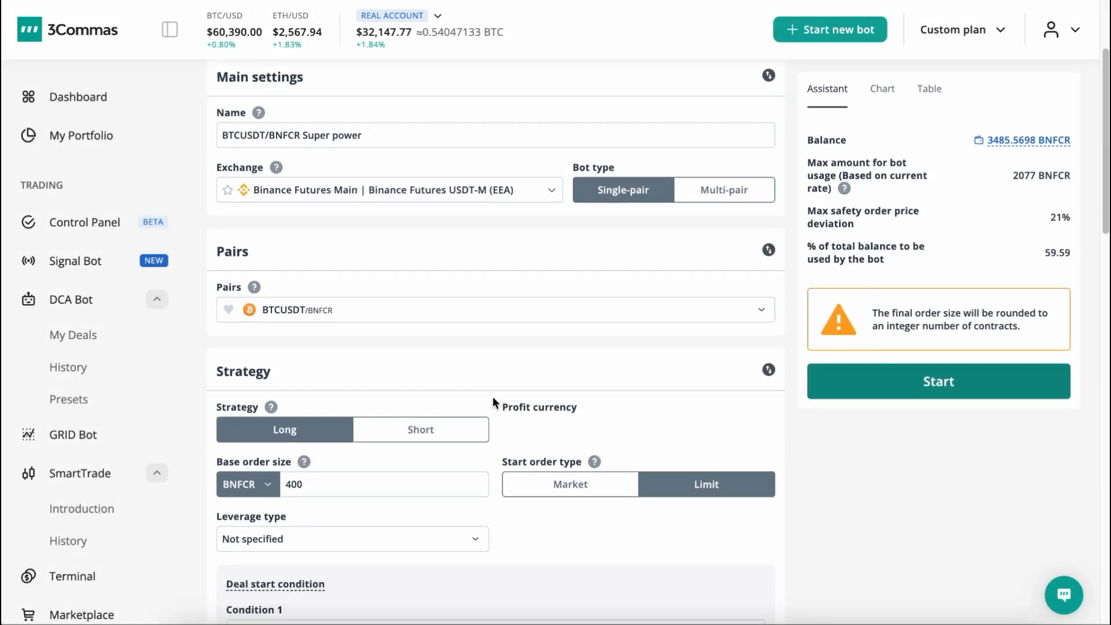
pyautogui.scroll(-3)
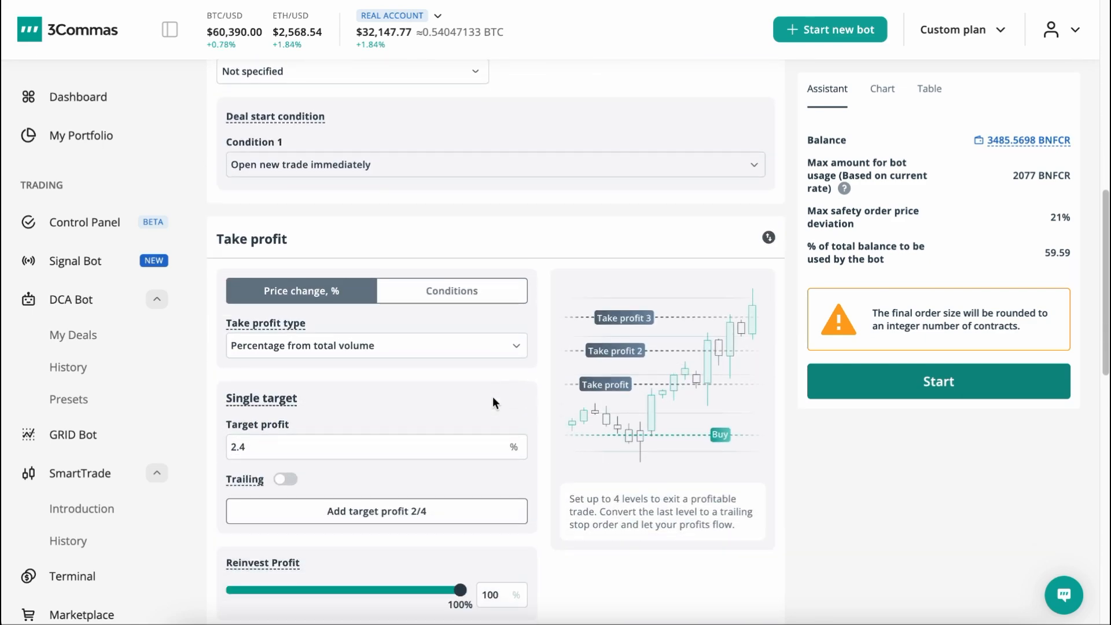
pyautogui.scroll(-3)
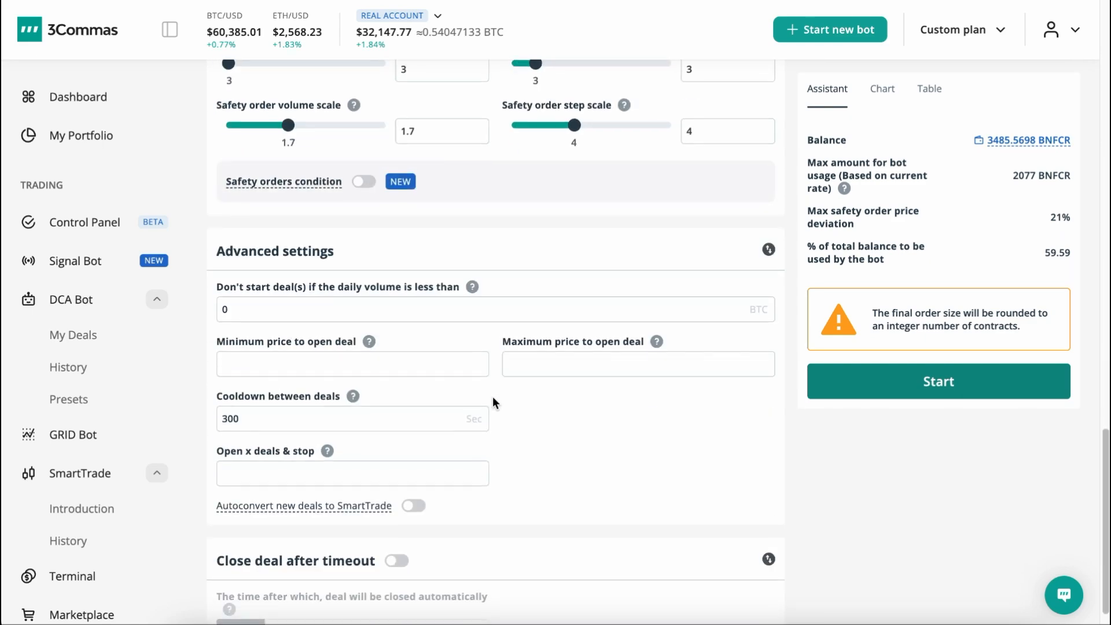
pyautogui.scroll(-3)
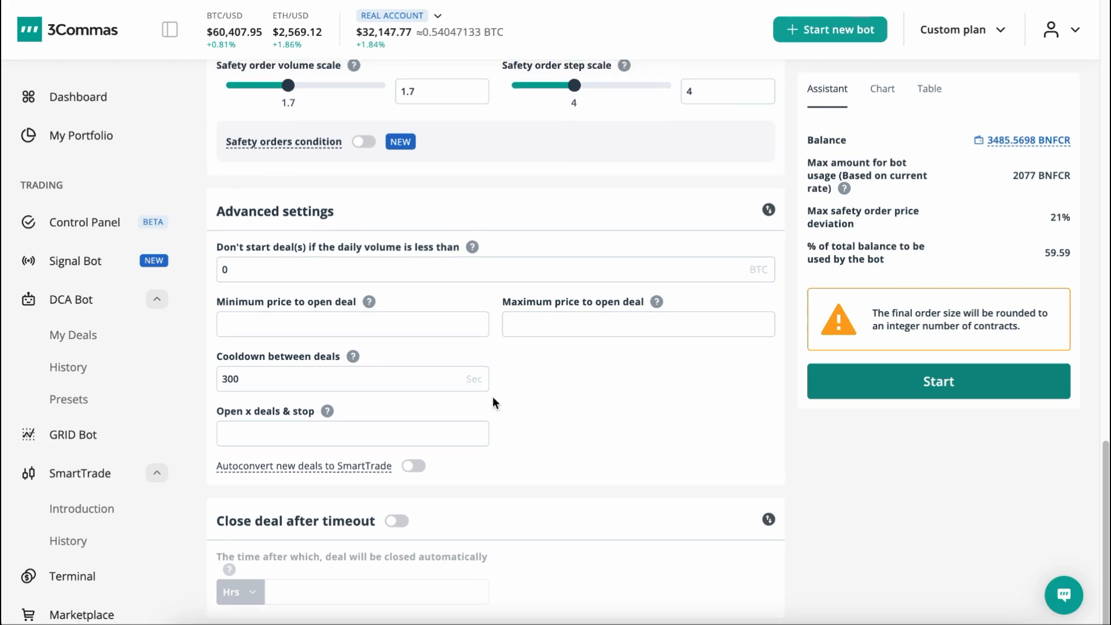
pyautogui.scroll(3)
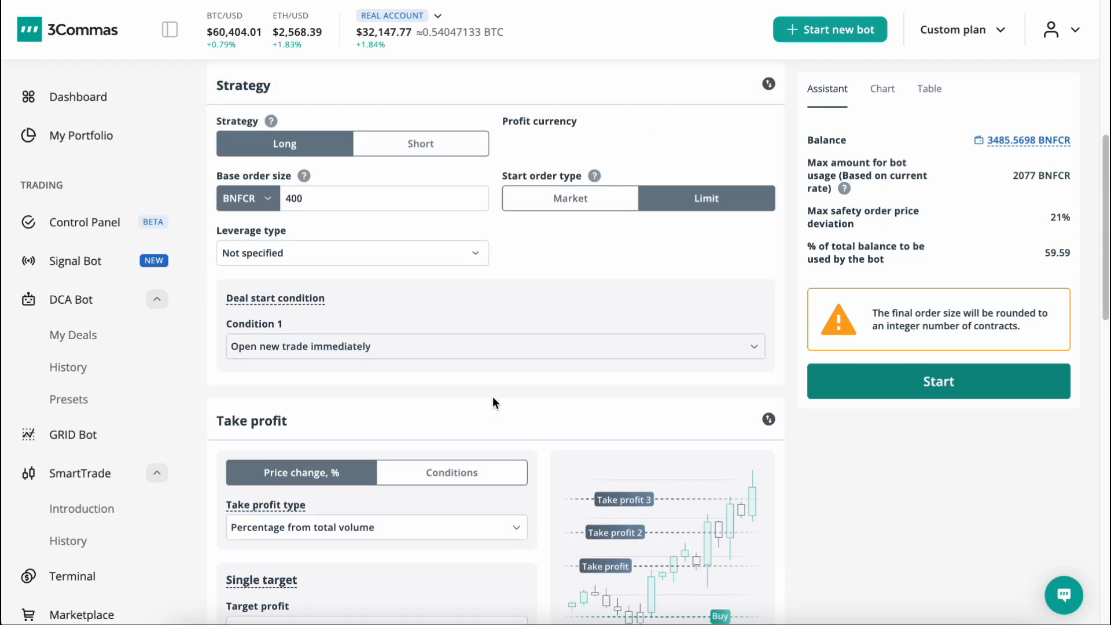
pyautogui.scroll(3)
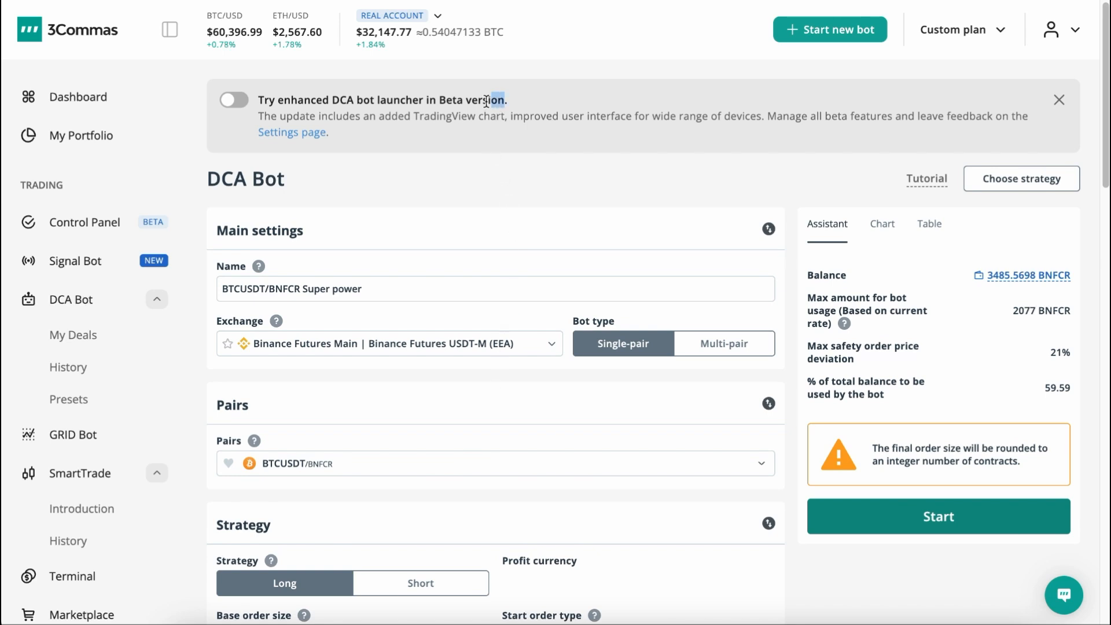
pyautogui.moveTo(574, 147)
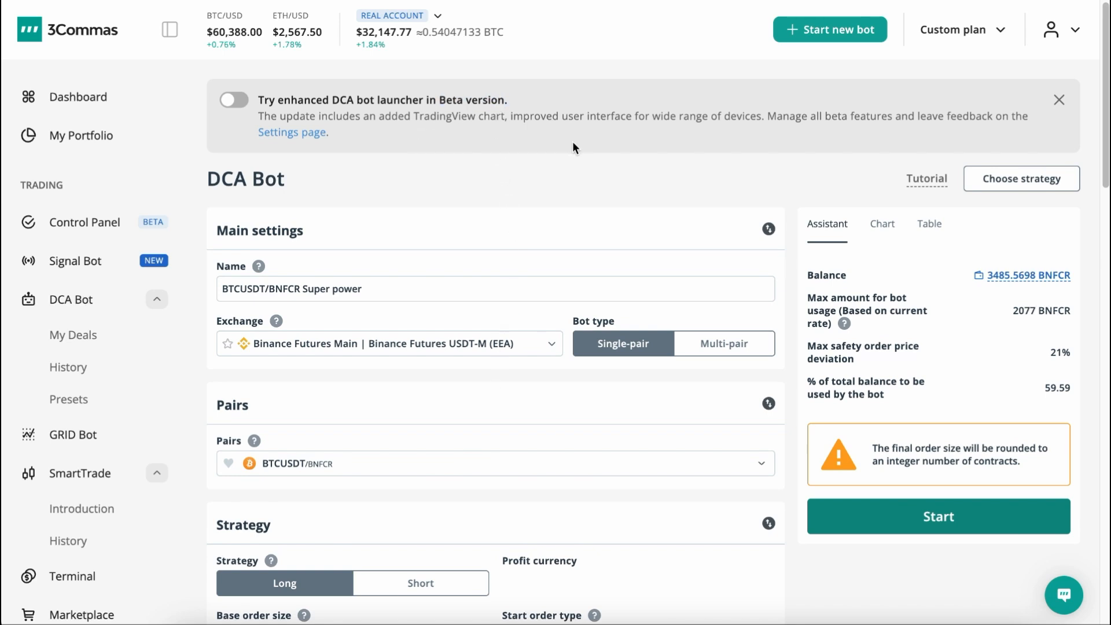
pyautogui.click(291, 132)
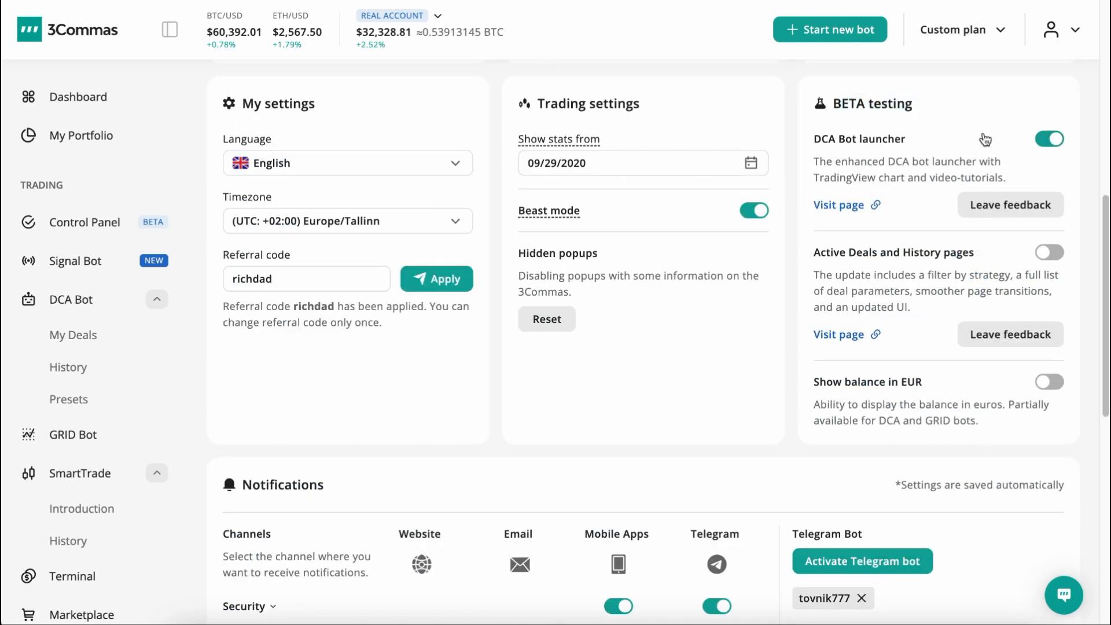
pyautogui.click(1050, 138)
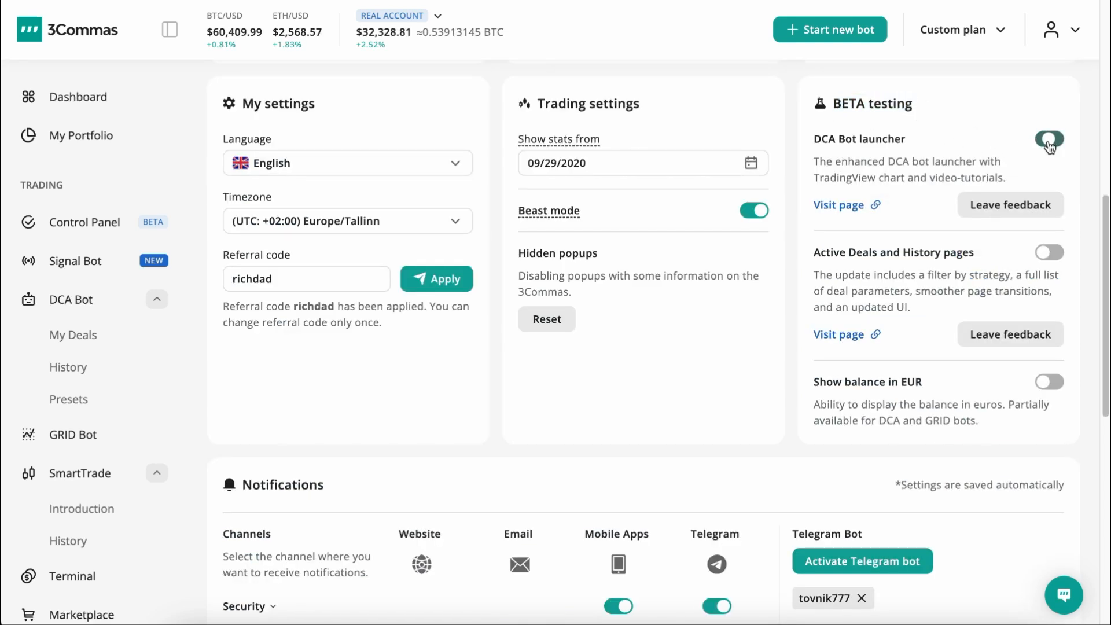
pyautogui.click(1049, 138)
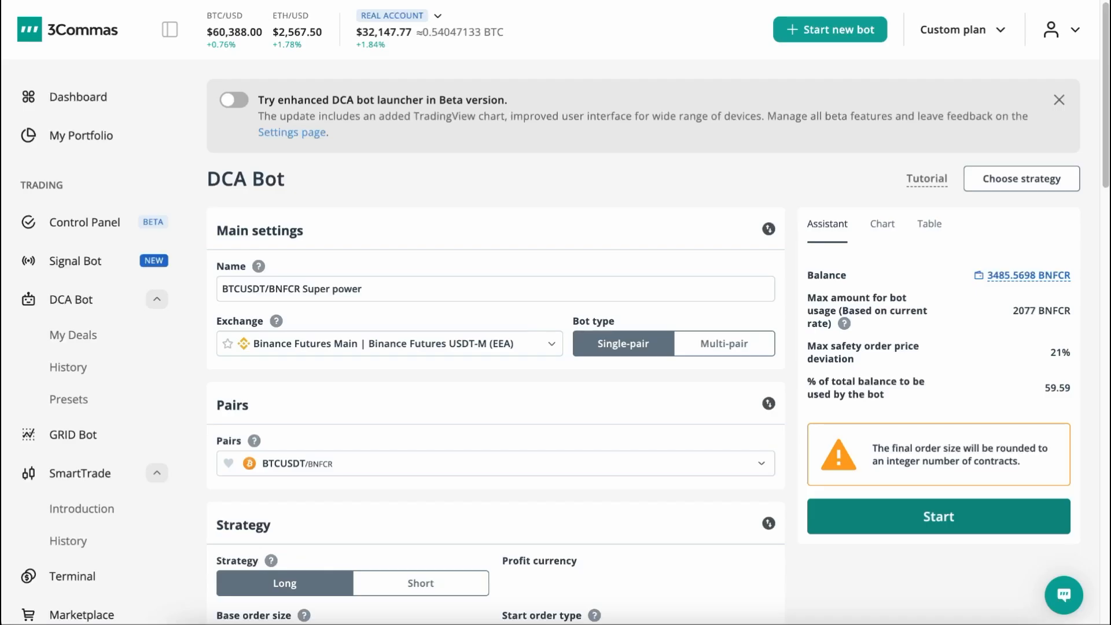
pyautogui.moveTo(327, 68)
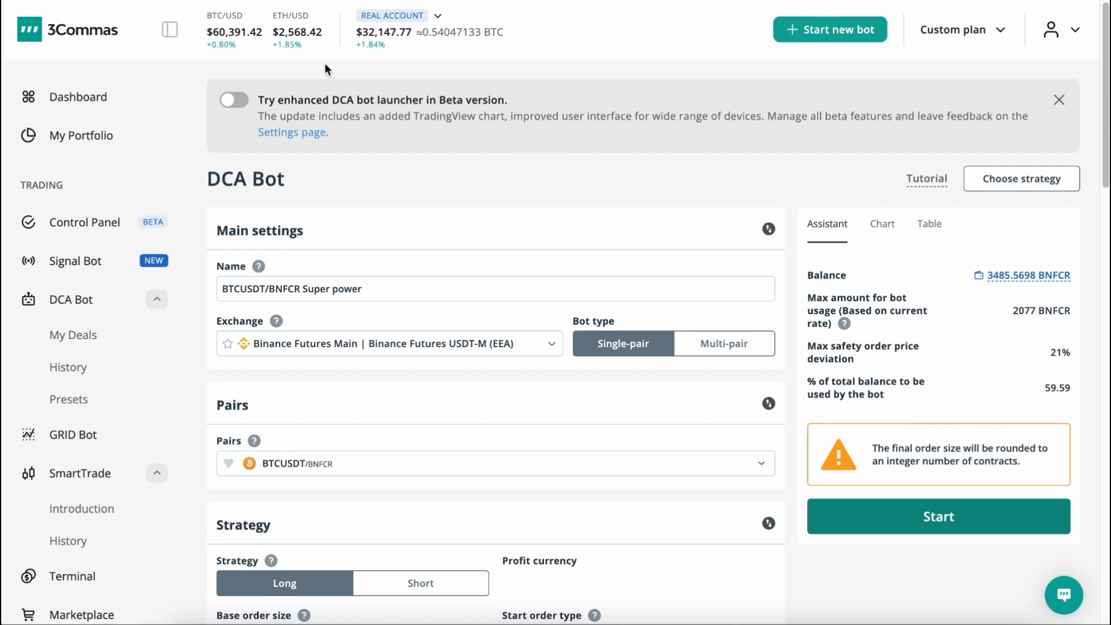
pyautogui.moveTo(405, 137)
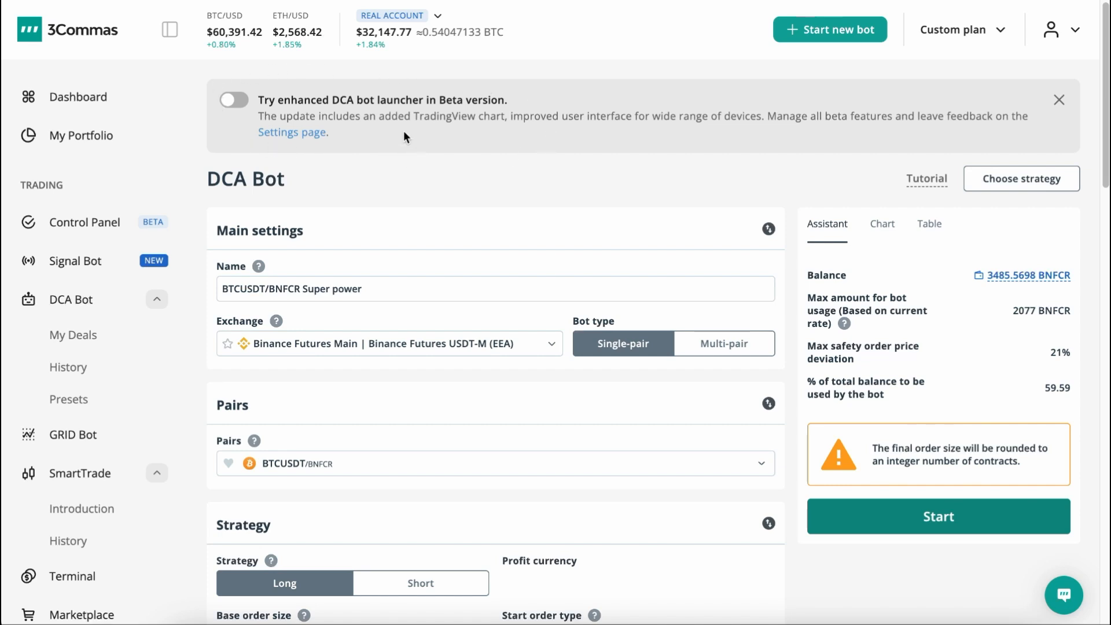
# Load an ETH/USDT setup on Bybit Spot into the new beta launcher form
pyautogui.click(233, 100)
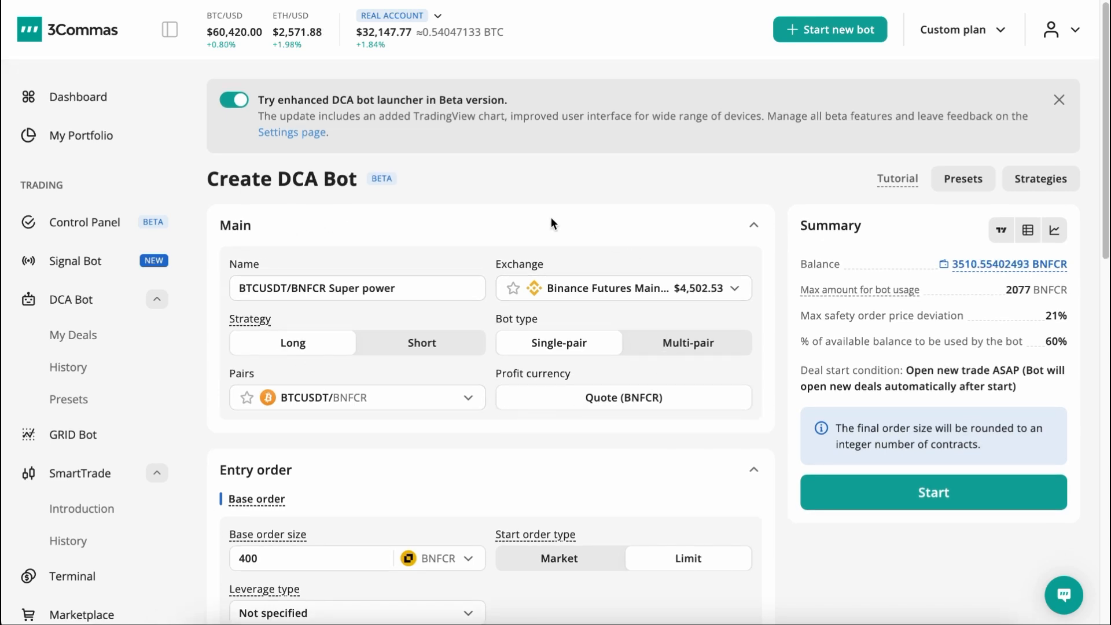
pyautogui.click(359, 288)
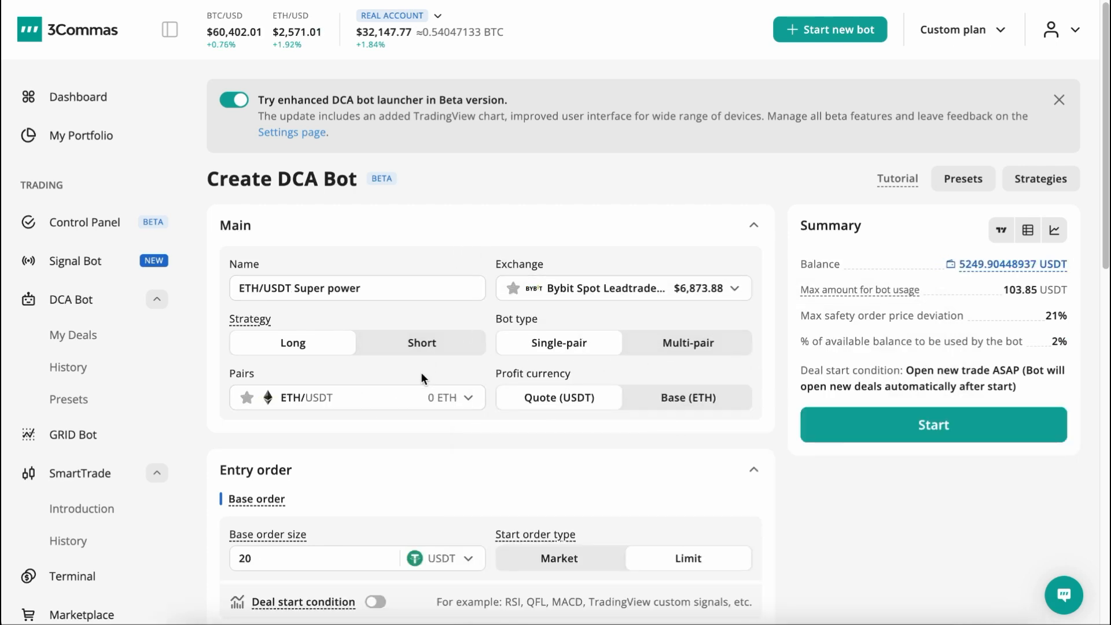
# Set base order to 100 USDT and enable an RSI safety-orders condition (length 7, 15 min, less than 30)
pyautogui.scroll(-3)
pyautogui.write('1')
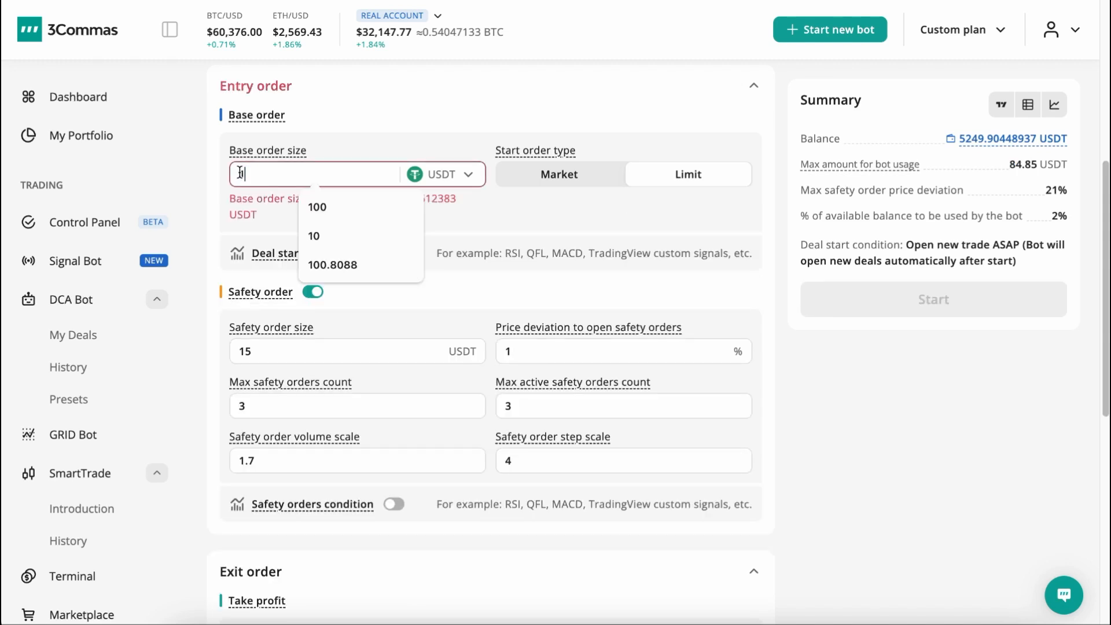
pyautogui.click(317, 206)
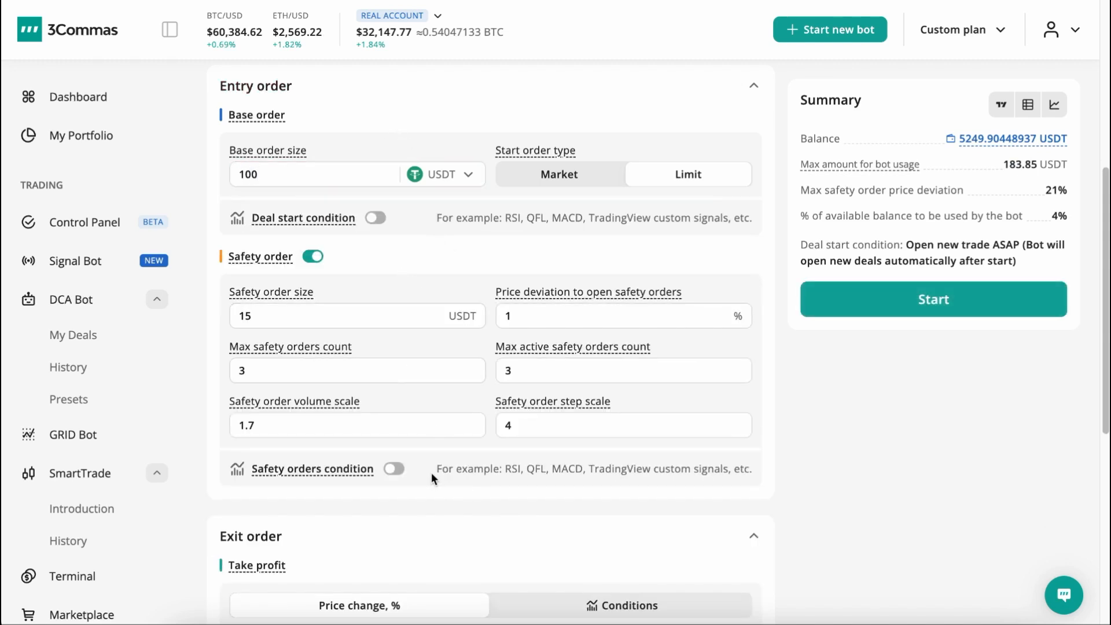
pyautogui.click(394, 469)
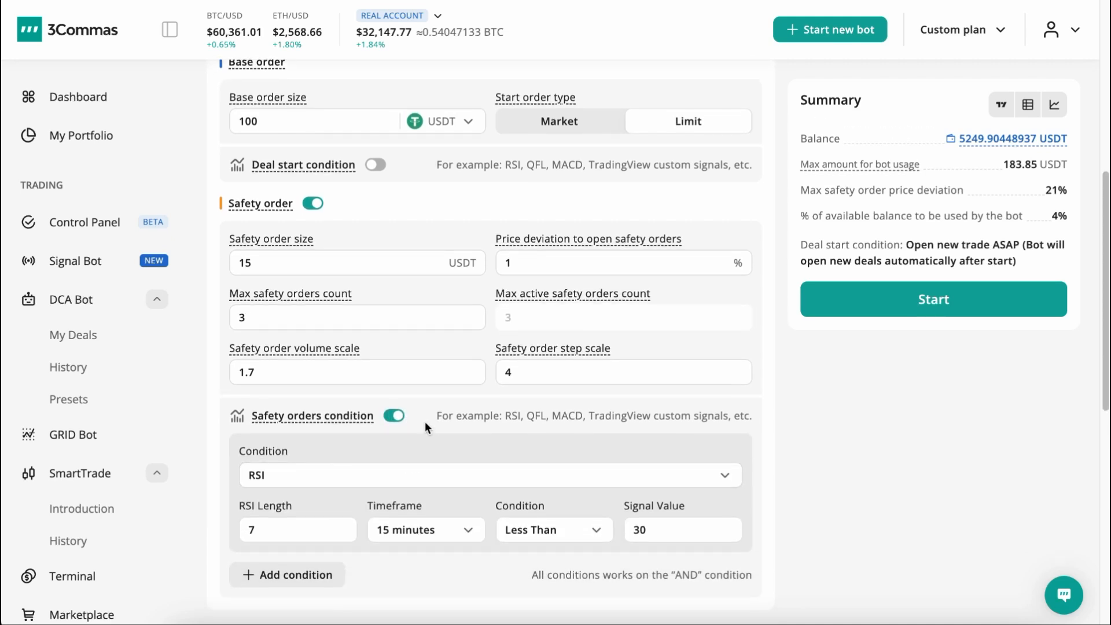
pyautogui.scroll(-3)
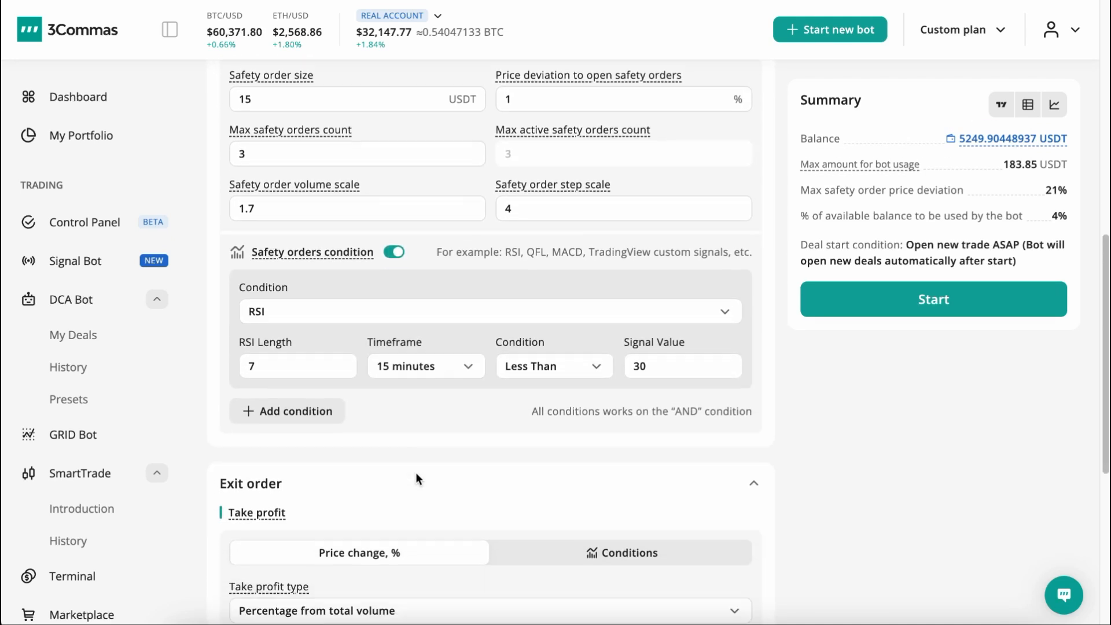
# Add take-profit targets at 2.4, 3.4, 4.4 and 5.4%, each closing 25% of volume
pyautogui.scroll(-3)
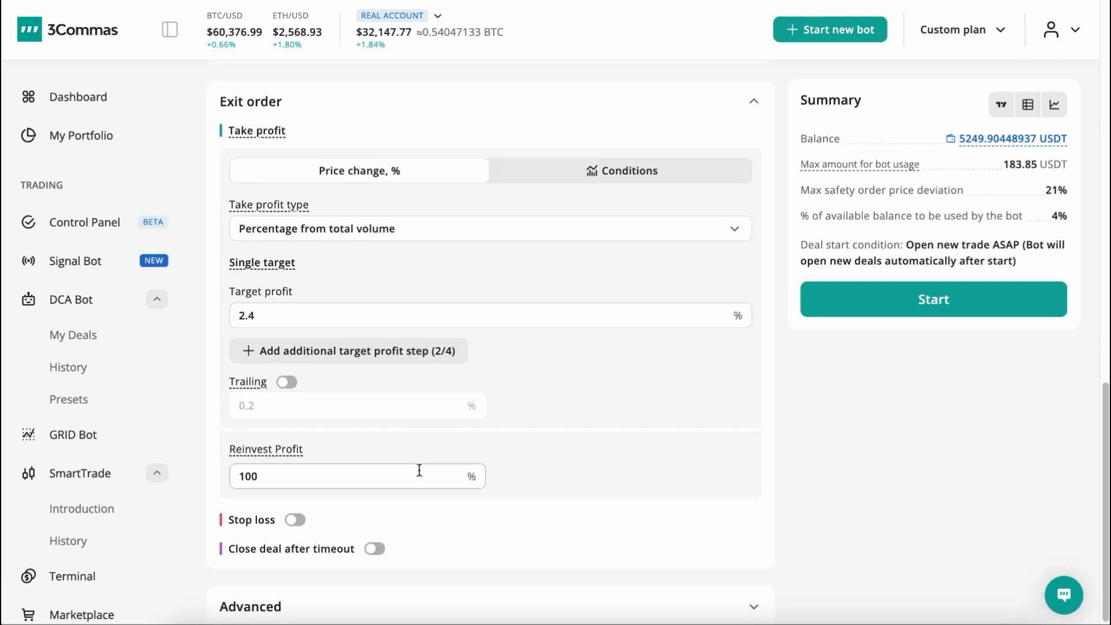
pyautogui.moveTo(328, 246)
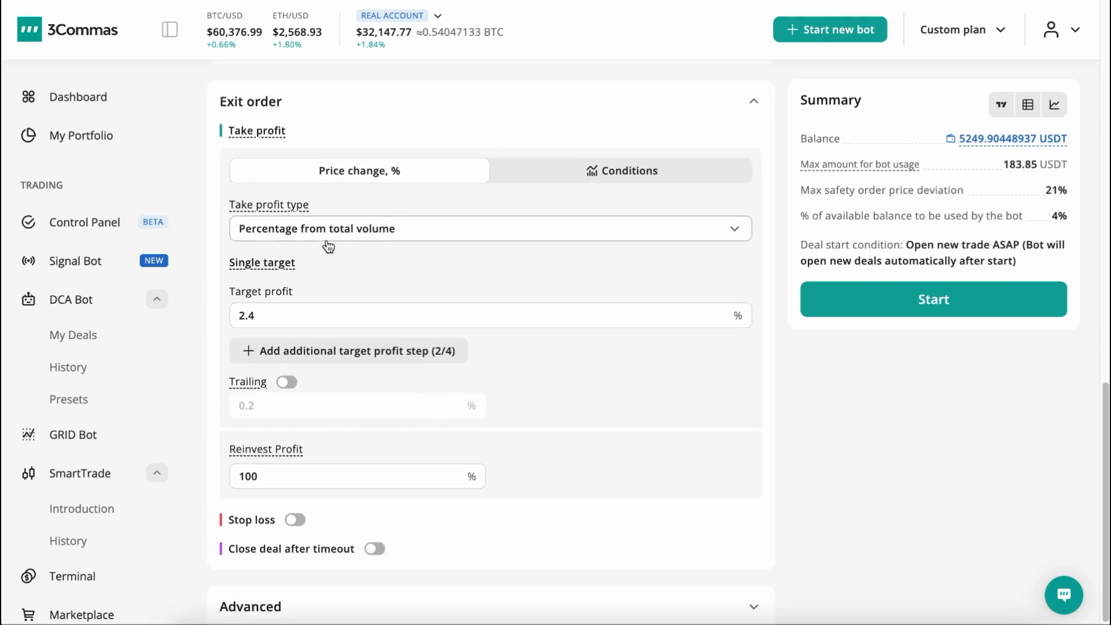
pyautogui.moveTo(558, 222)
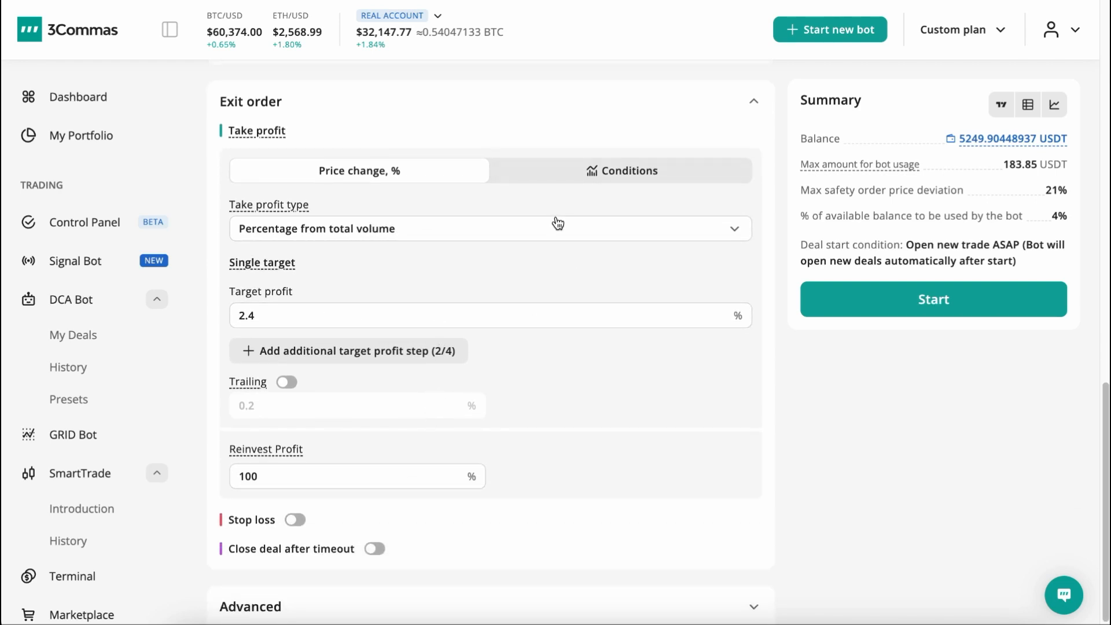
pyautogui.moveTo(295, 347)
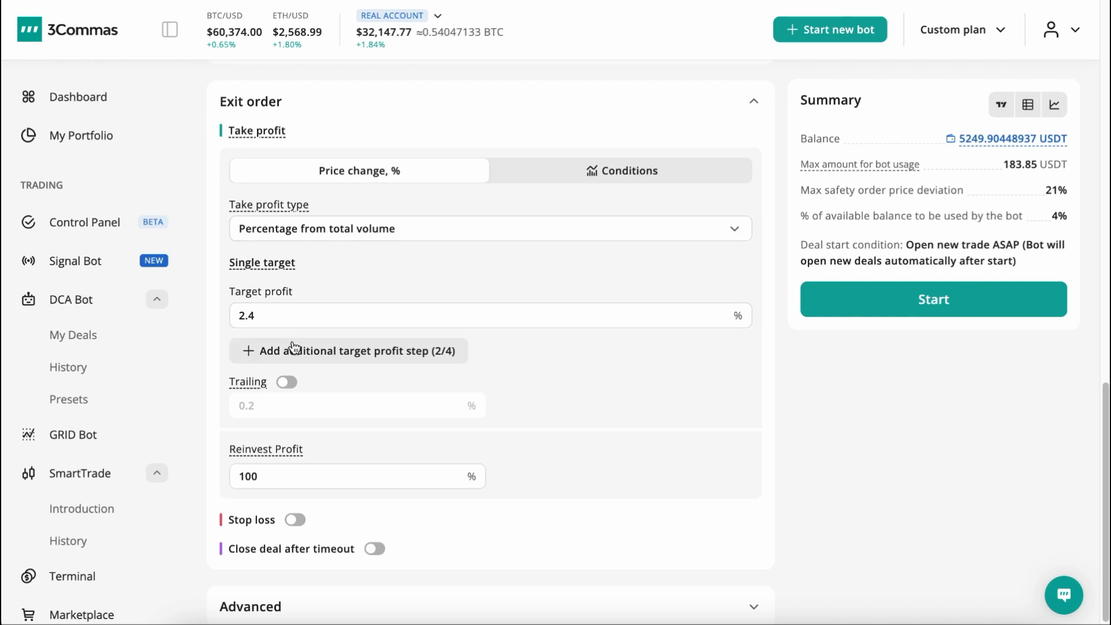
pyautogui.click(347, 350)
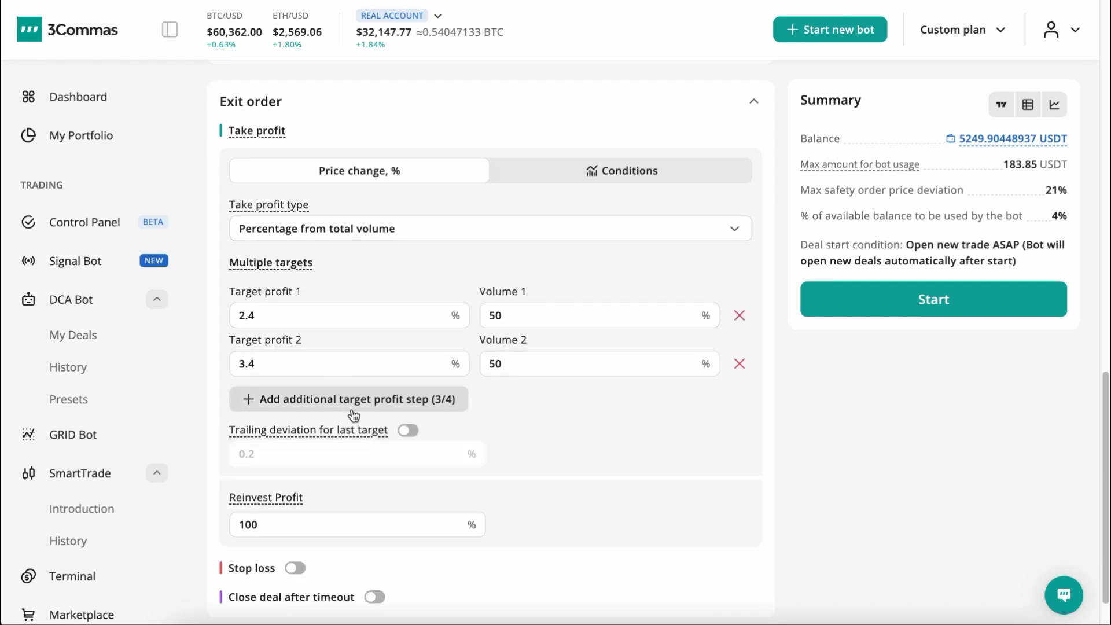
pyautogui.click(349, 399)
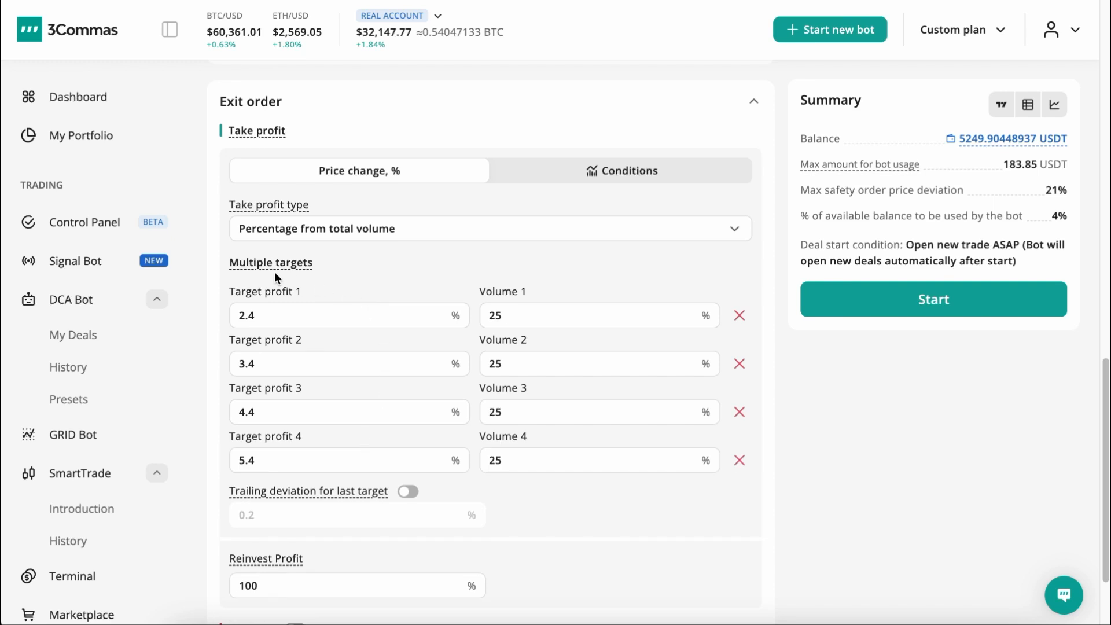
pyautogui.moveTo(381, 267)
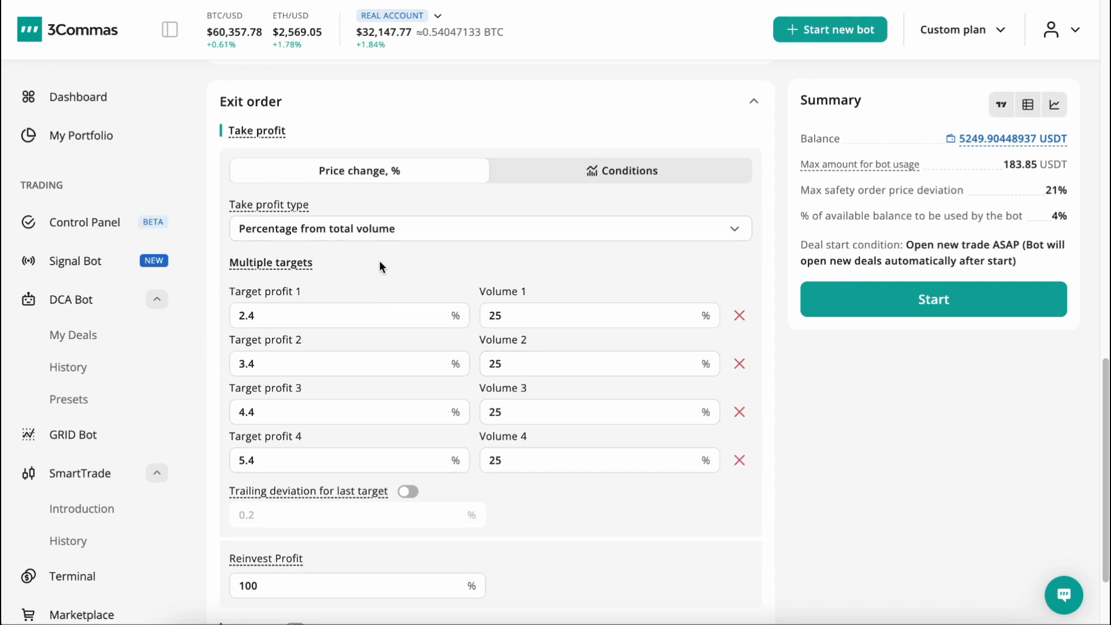
pyautogui.scroll(-3)
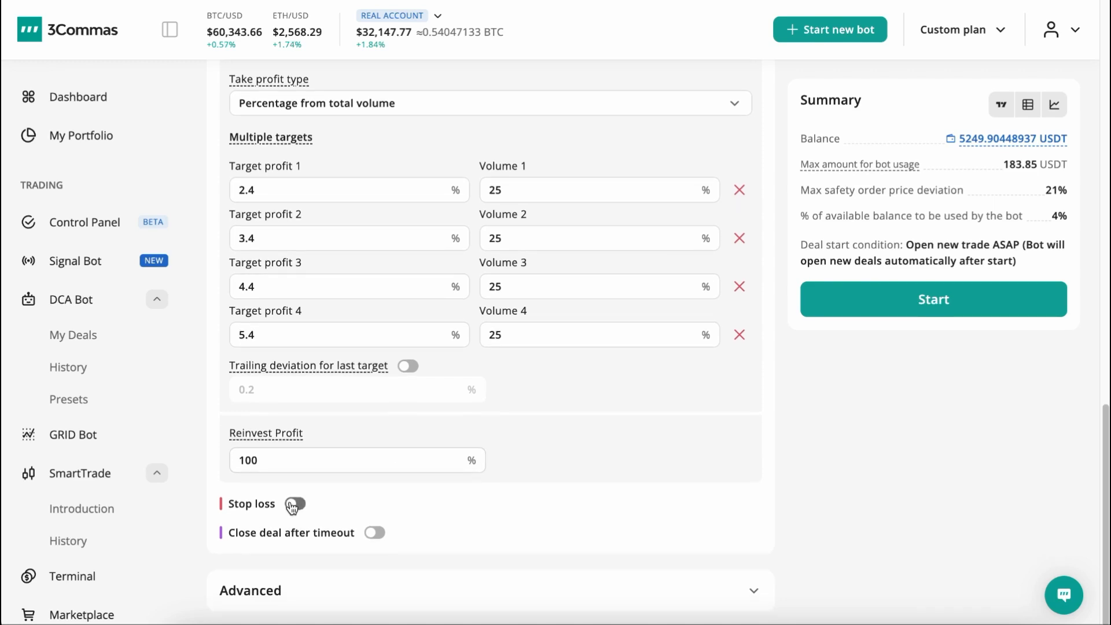
# Enable a 26% close-deal stop loss with breakeven moving to BE and following until TP2
pyautogui.click(295, 503)
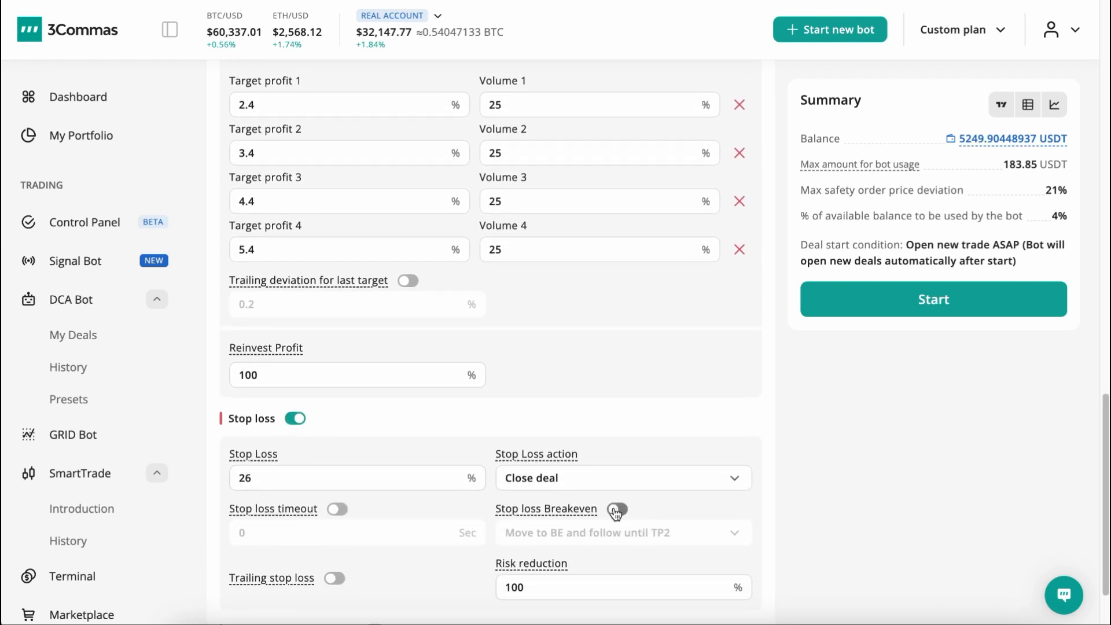
pyautogui.click(617, 509)
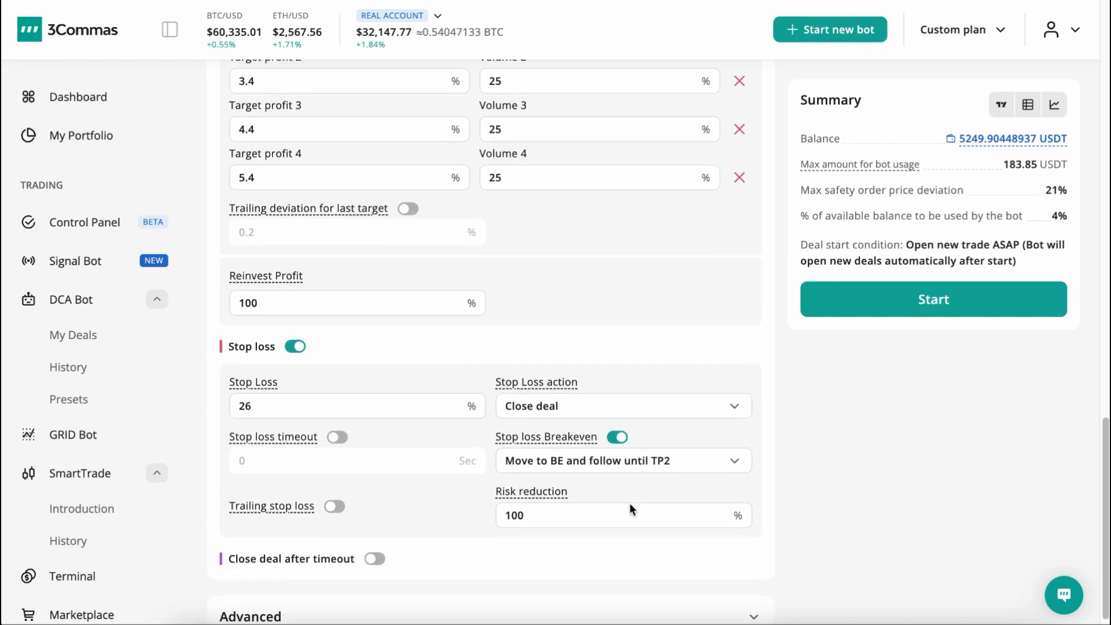
pyautogui.scroll(-3)
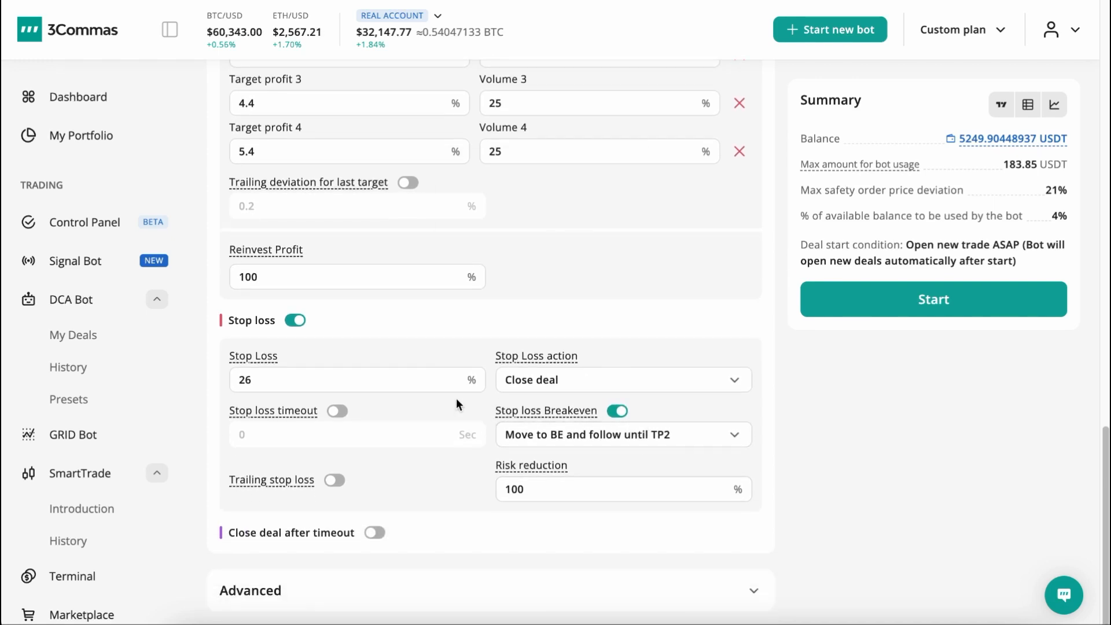
pyautogui.moveTo(621, 546)
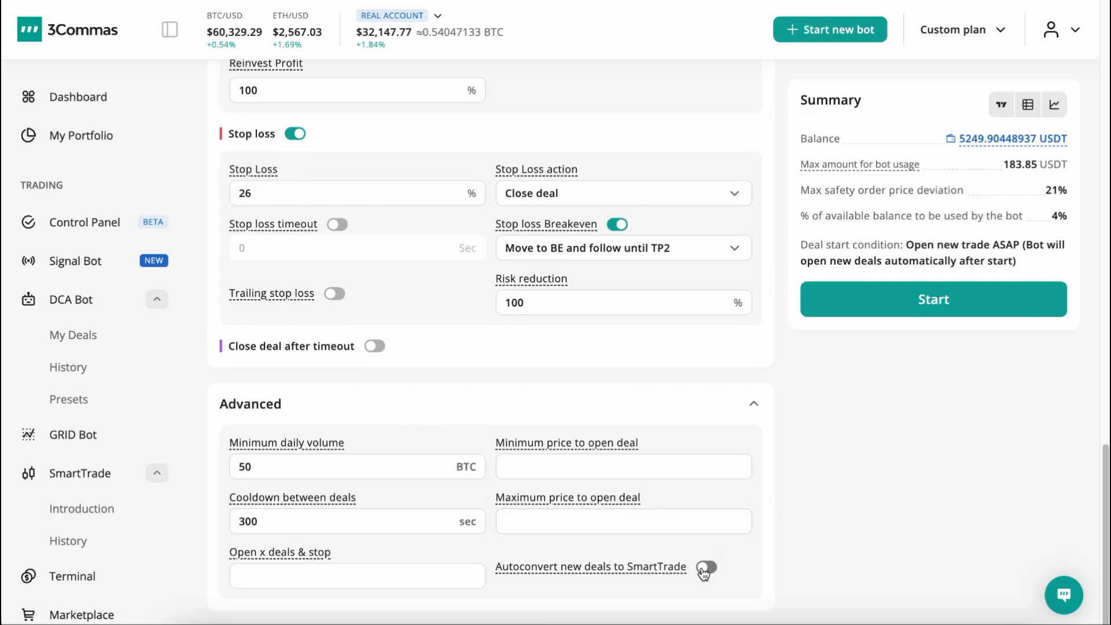
# Expand Advanced settings showing 50 BTC minimum daily volume and 300-second cooldown
pyautogui.click(706, 567)
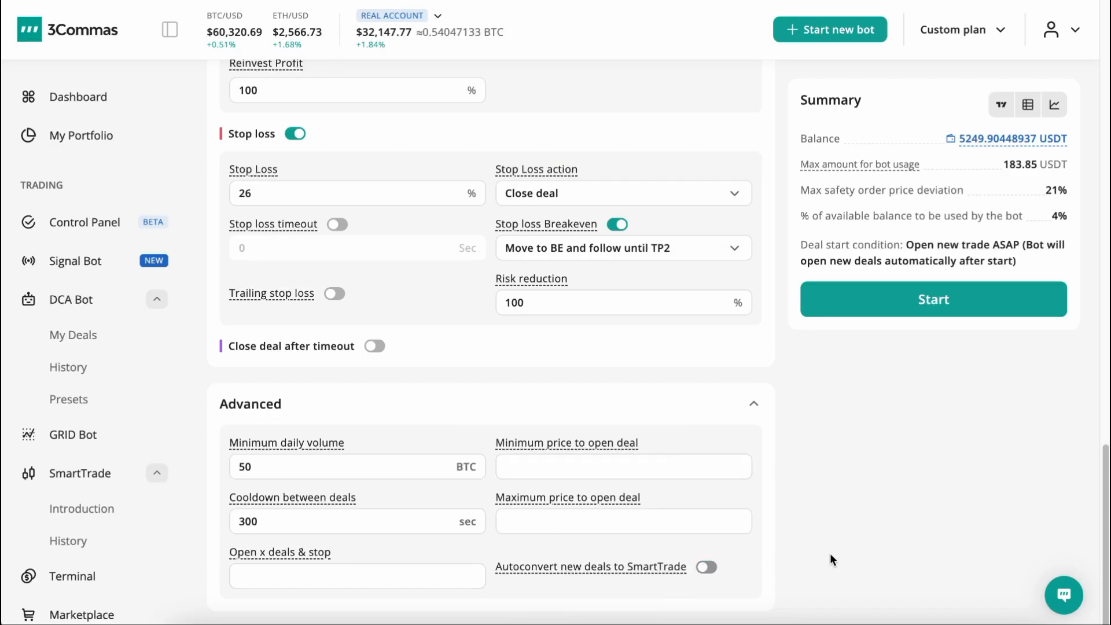
# Close the TV Chart view and return to account settings with the launcher beta on
pyautogui.scroll(3)
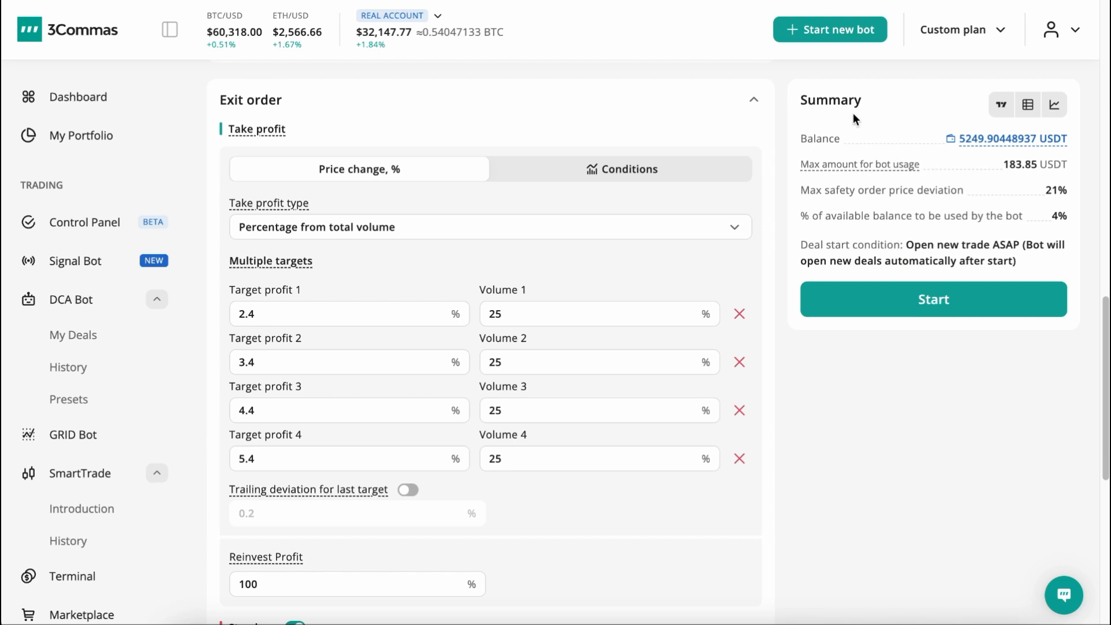
pyautogui.moveTo(925, 109)
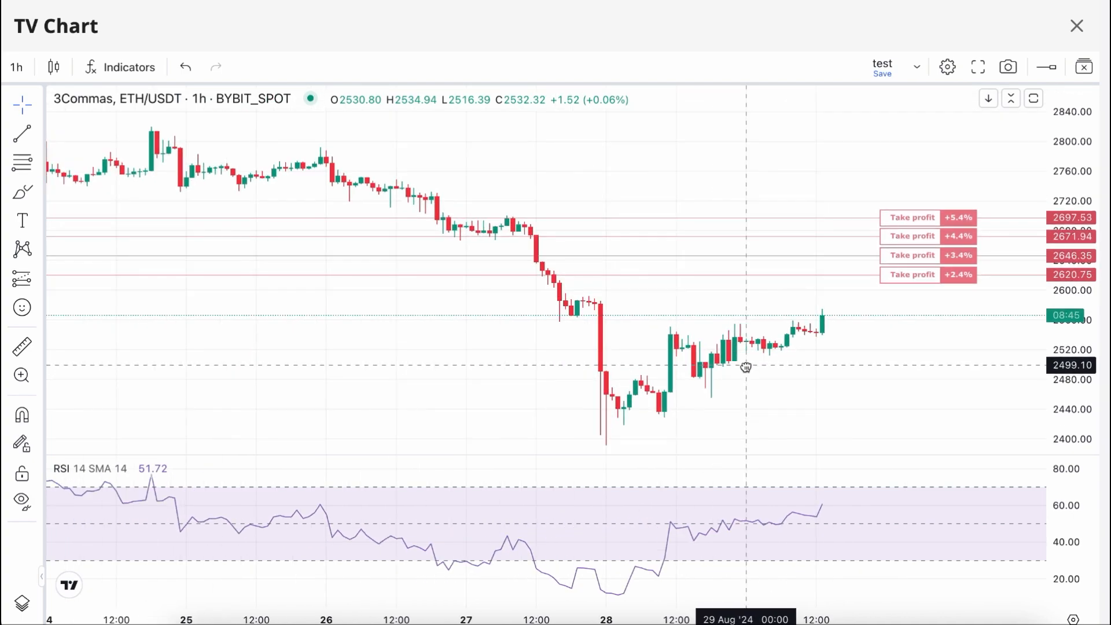
pyautogui.click(1076, 27)
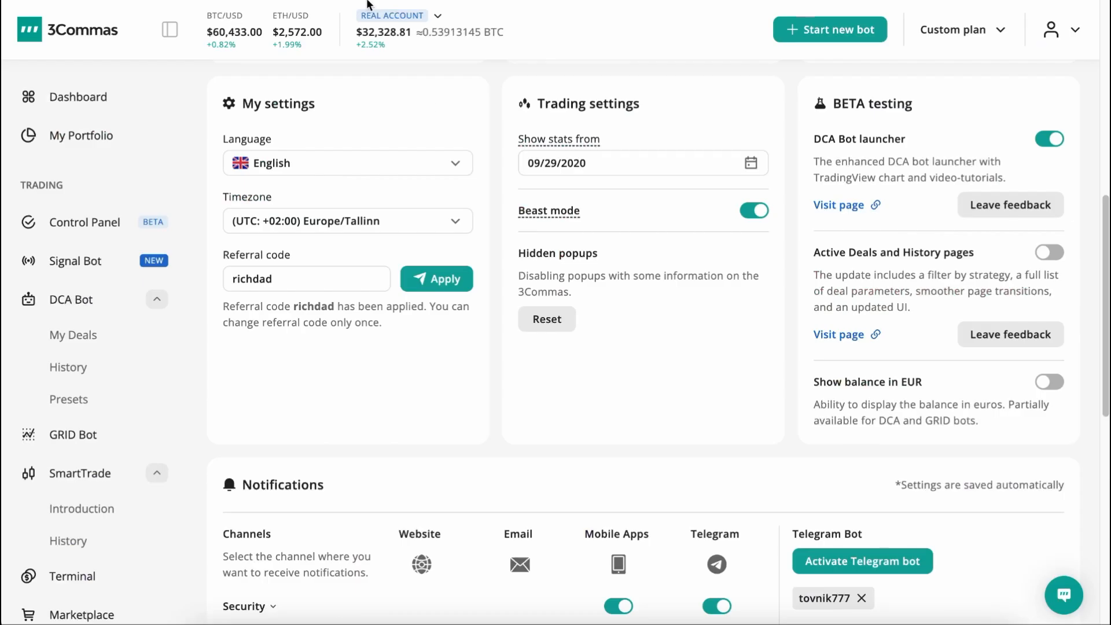
pyautogui.moveTo(1009, 204)
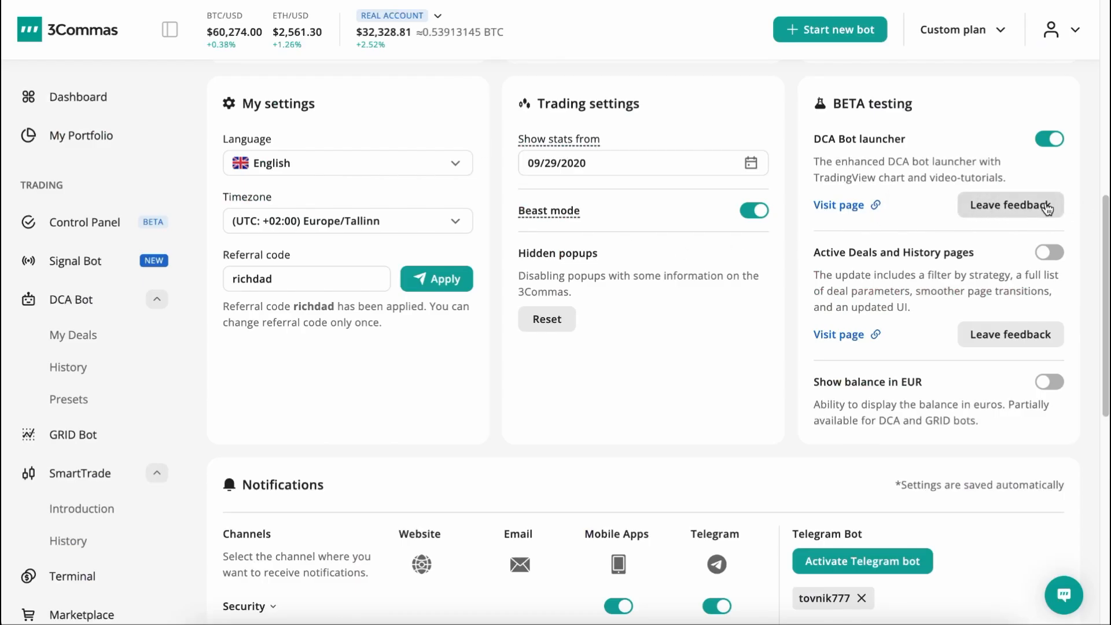